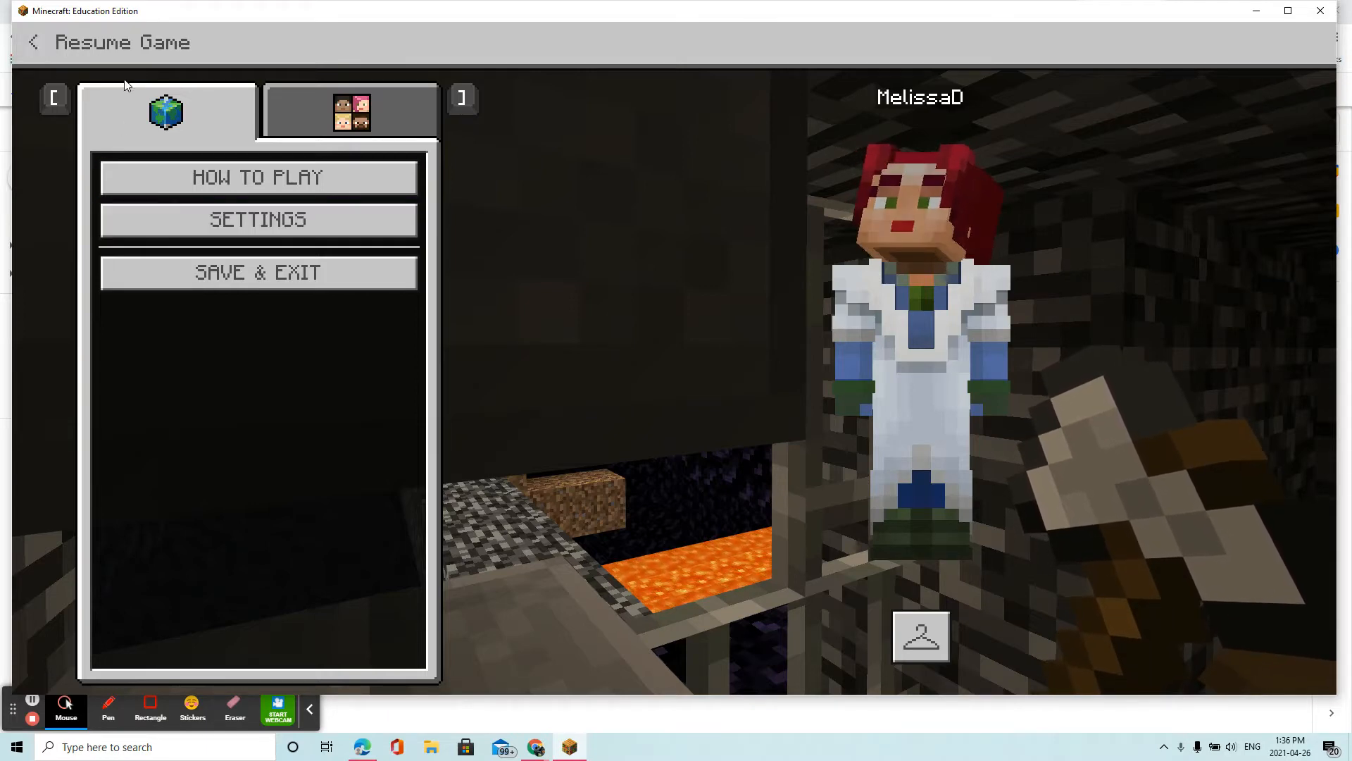
Step: Save and exit the current world from the pause menu, confirming the Save & Exit prompt
{"action": "left_click", "coordinate": [32, 41]}
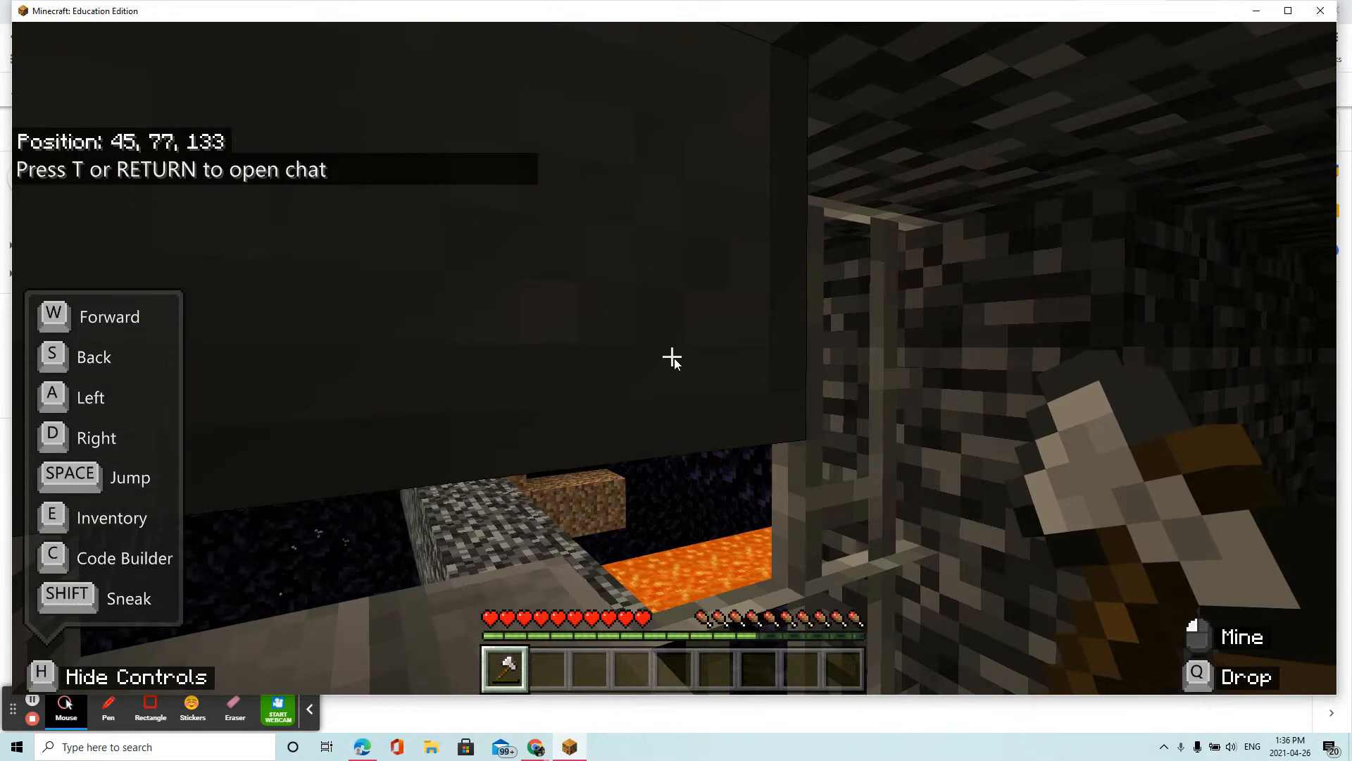
{"action": "key", "text": "Escape"}
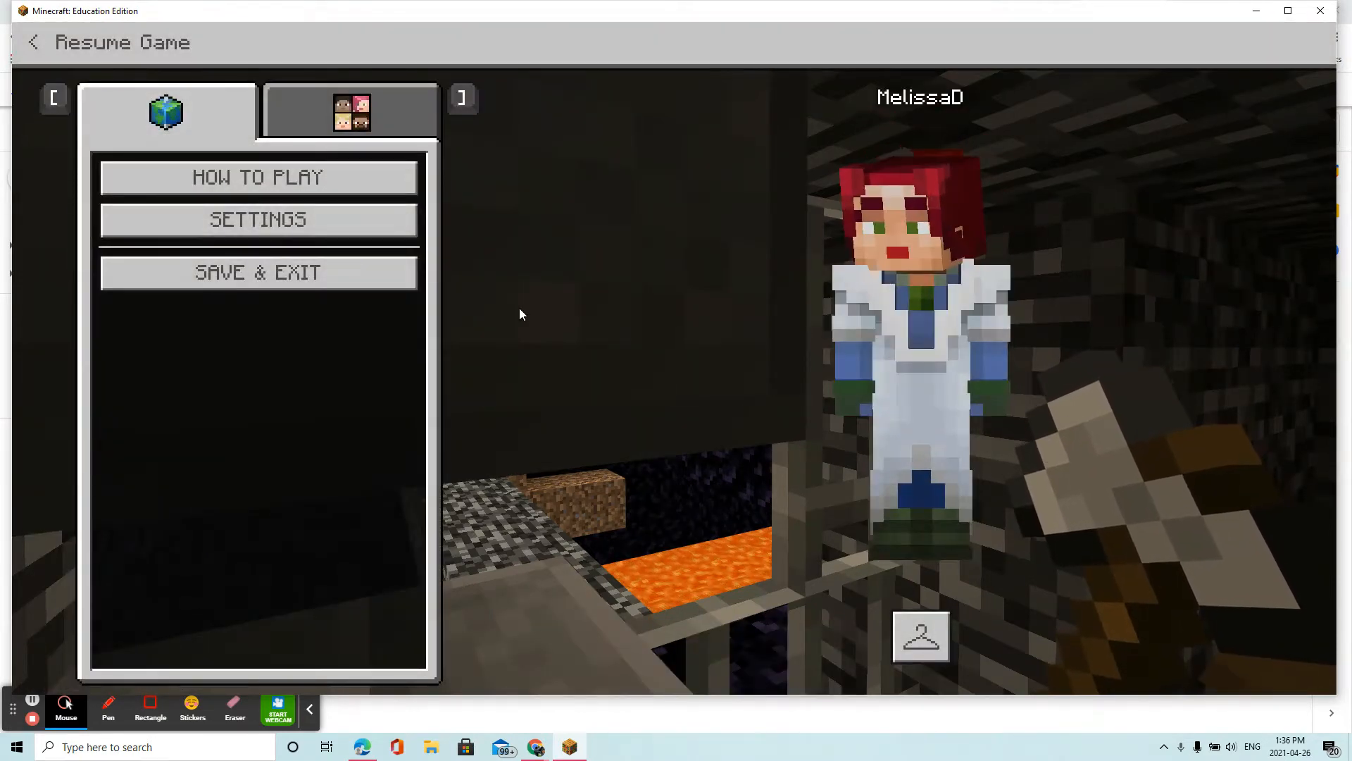
{"action": "left_click", "coordinate": [258, 272]}
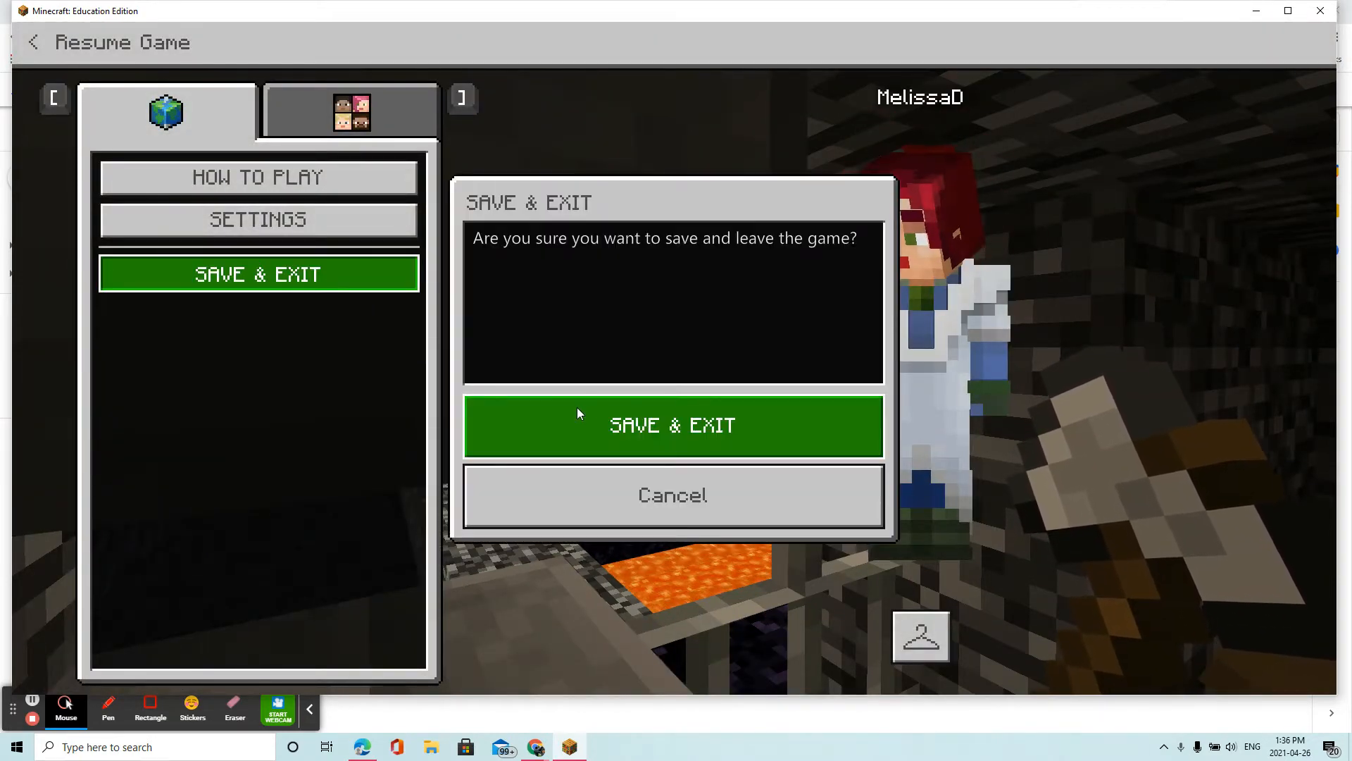
{"action": "left_click", "coordinate": [672, 425]}
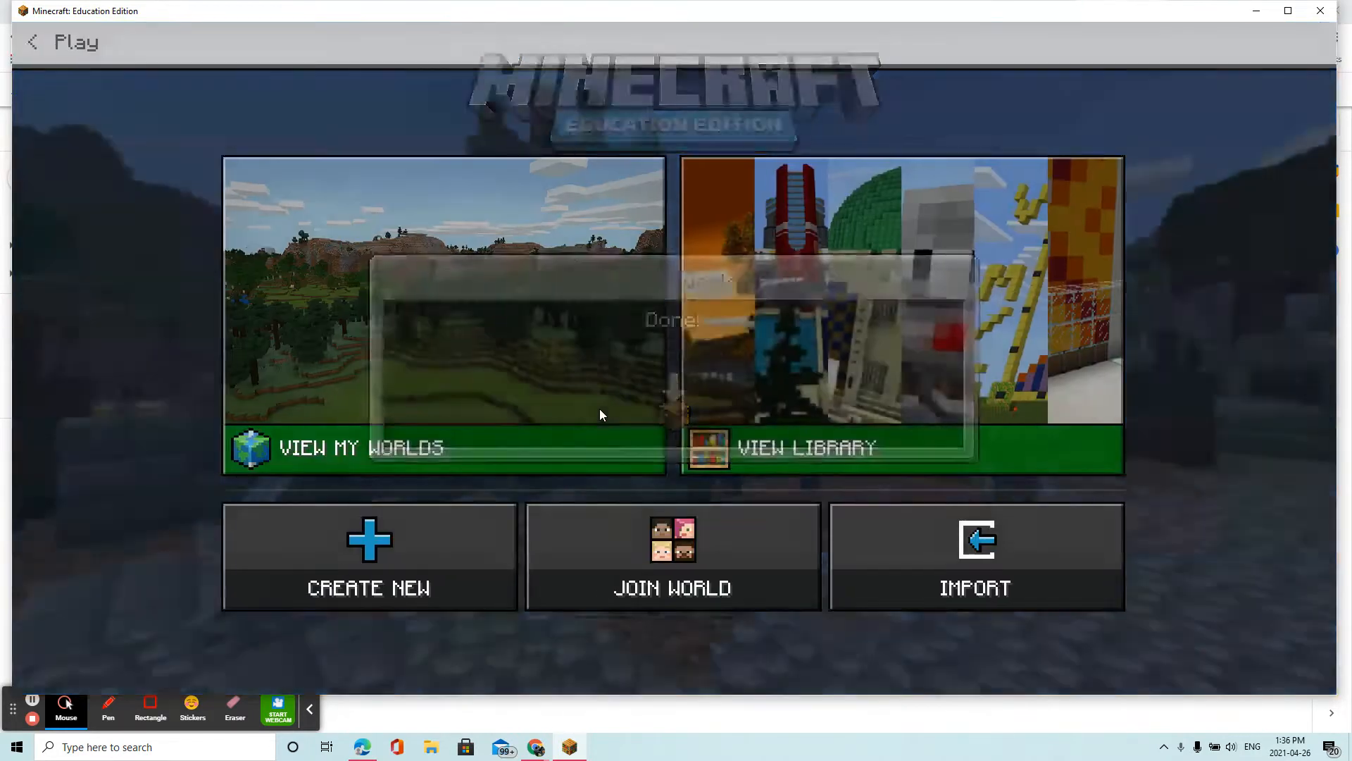
Step: From View My Worlds, enter the 04/26/21 MS. DENT SMP world's settings and scroll to Export World
{"action": "left_click", "coordinate": [359, 447]}
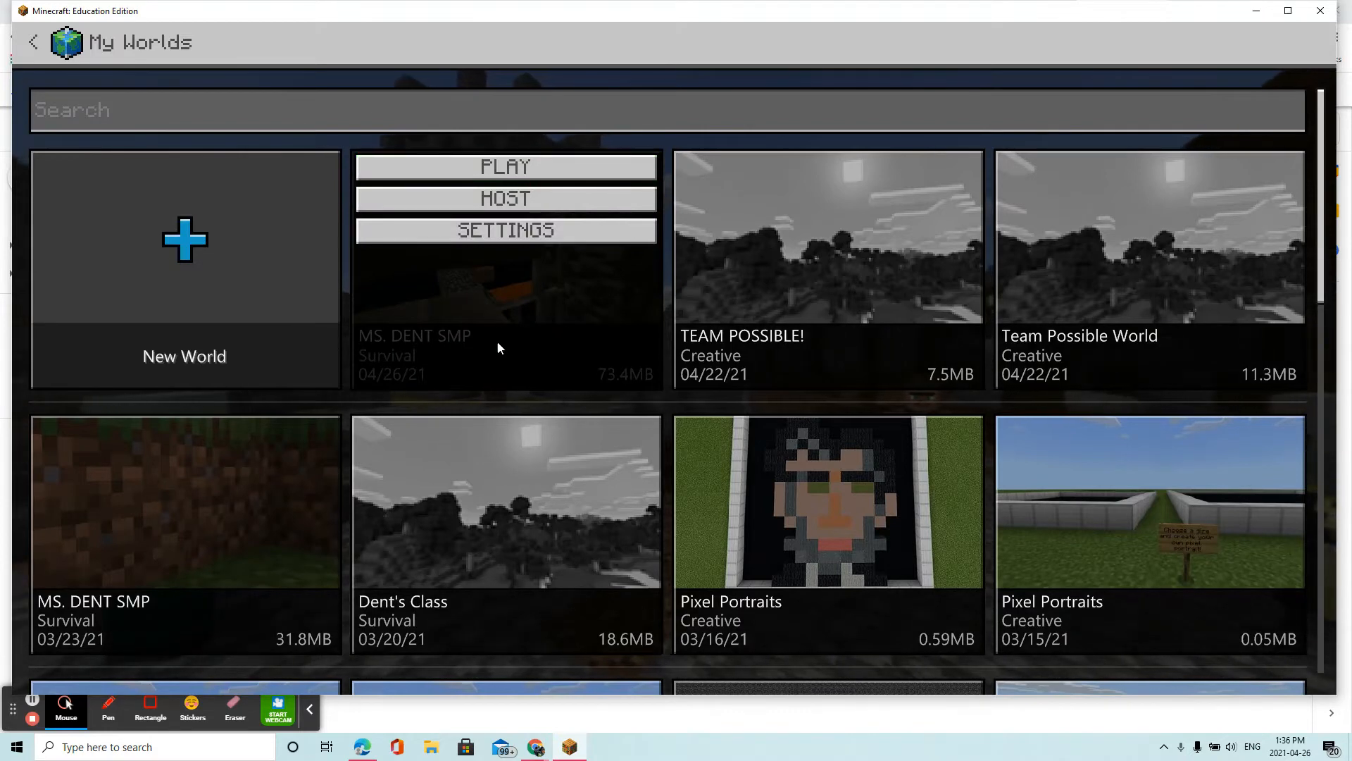
{"action": "mouse_move", "coordinate": [497, 329]}
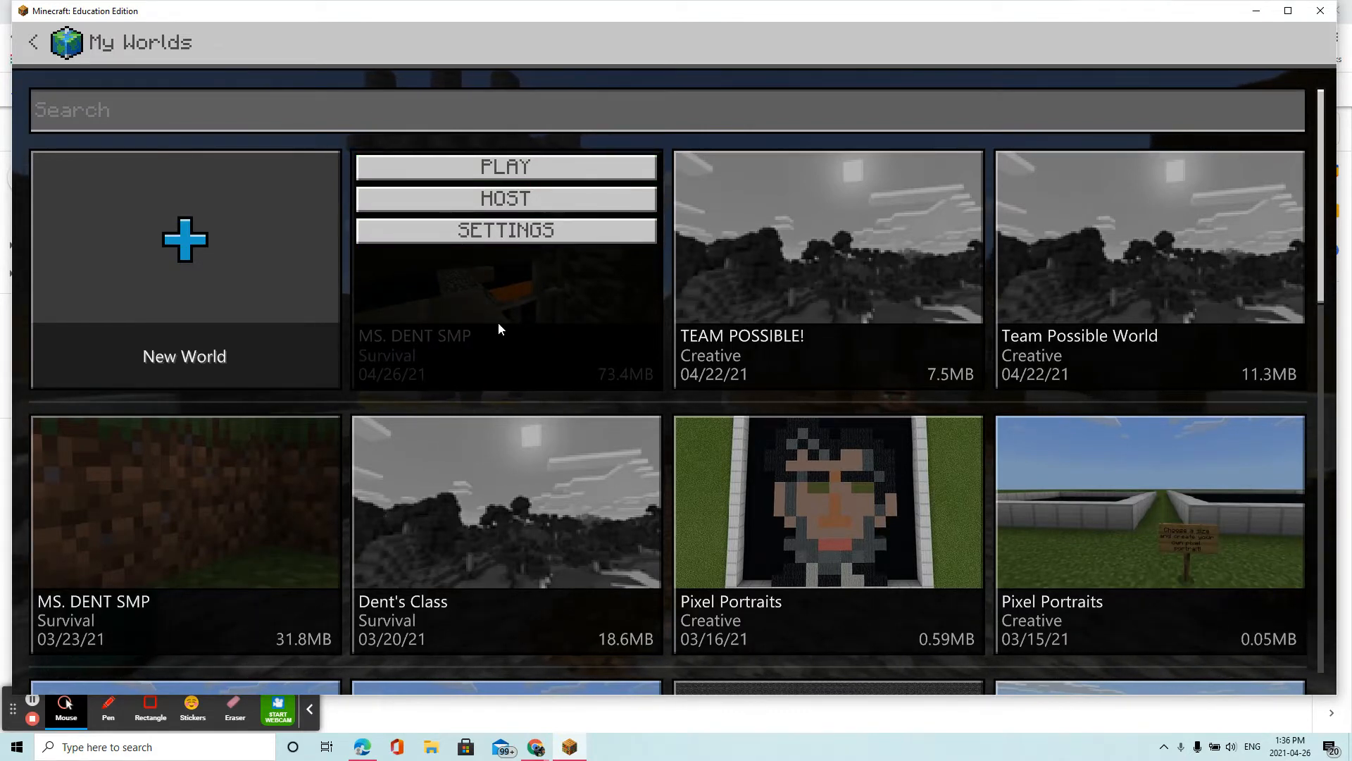
{"action": "mouse_move", "coordinate": [506, 230]}
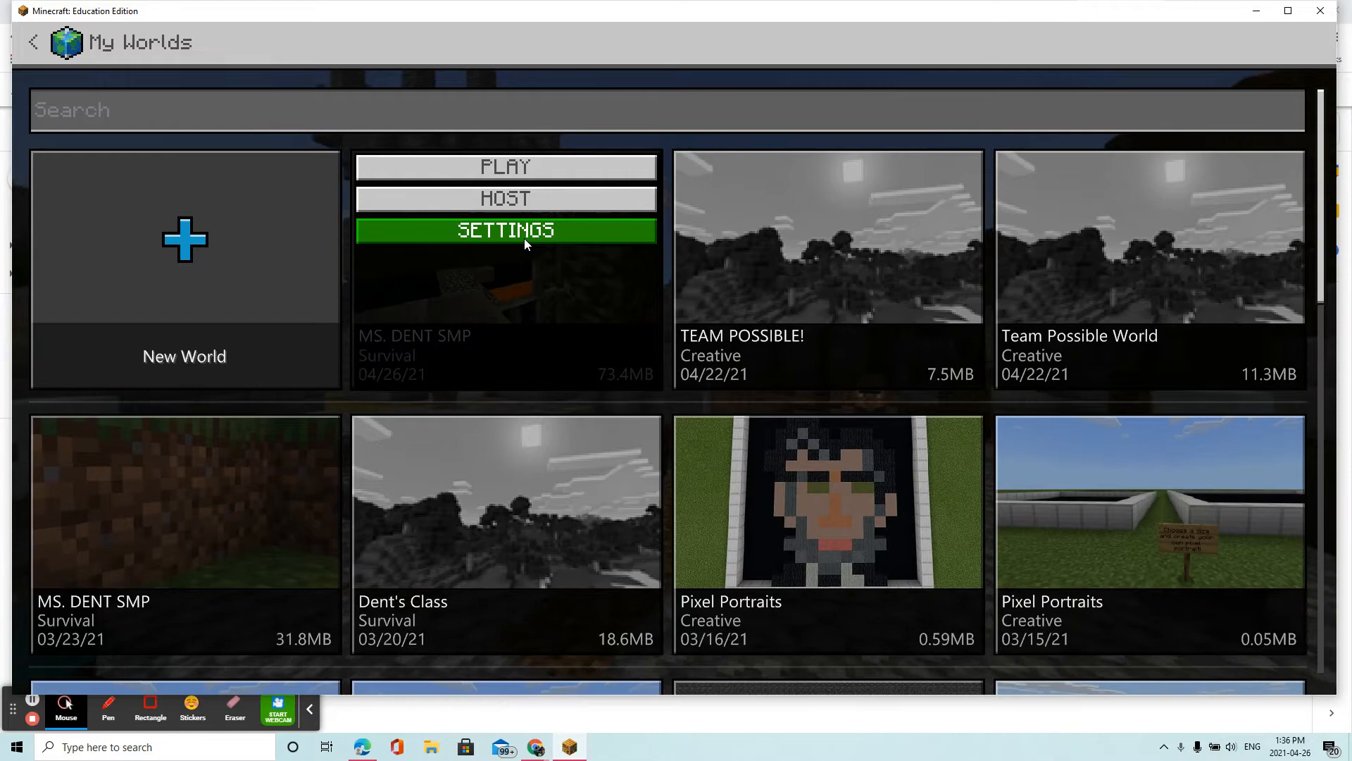
{"action": "left_click", "coordinate": [506, 229]}
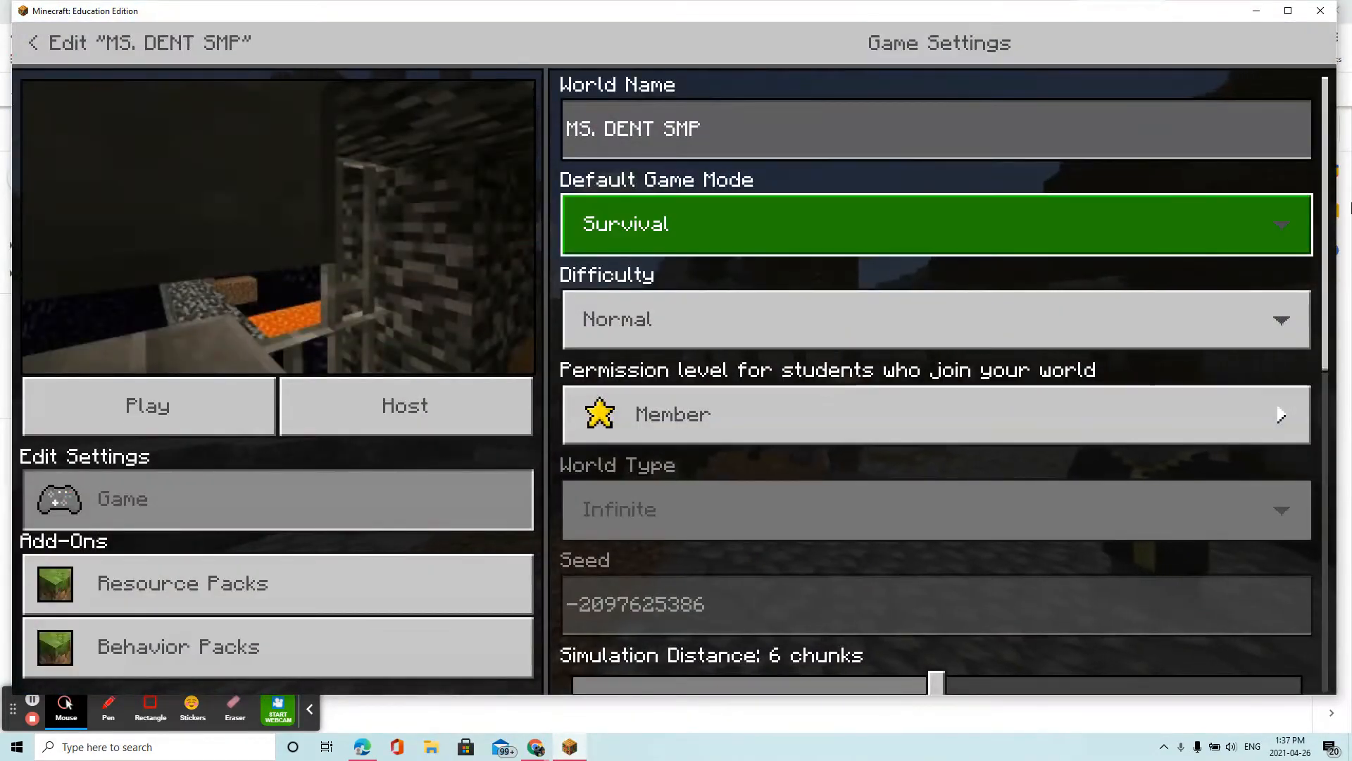
{"action": "scroll", "scroll_direction": "down", "scroll_amount": 3}
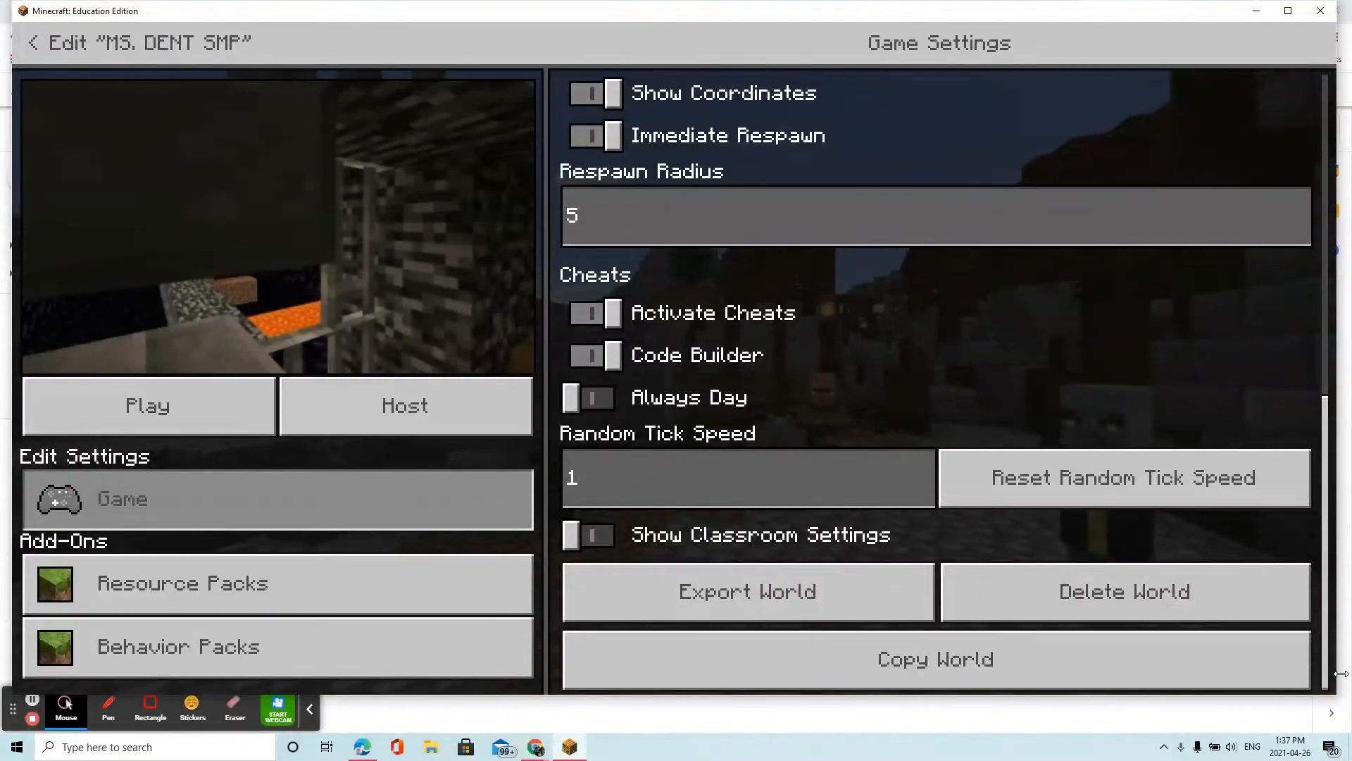
Step: Export the world to the Desktop as 'MS. DENT SMP April 26 2021'
{"action": "left_click", "coordinate": [746, 590]}
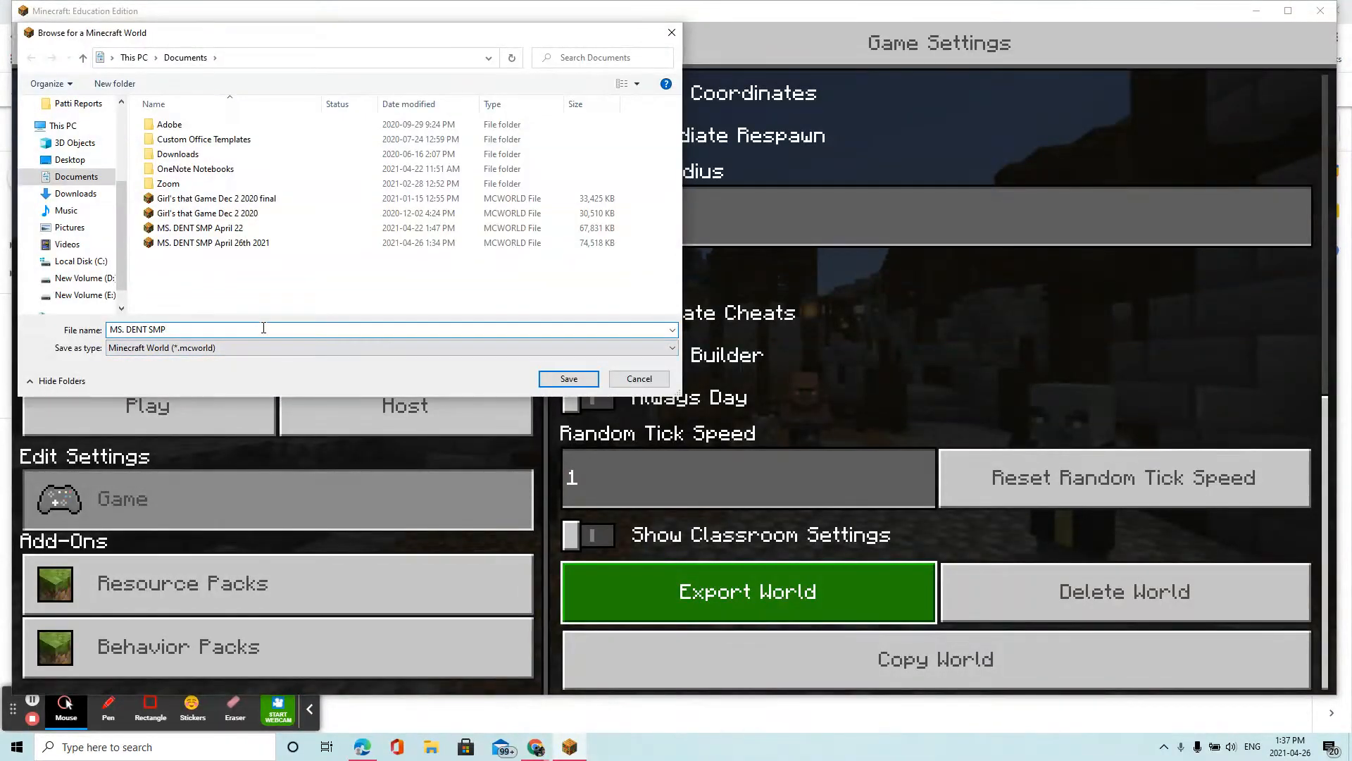
{"action": "type", "text": "April 26 2"}
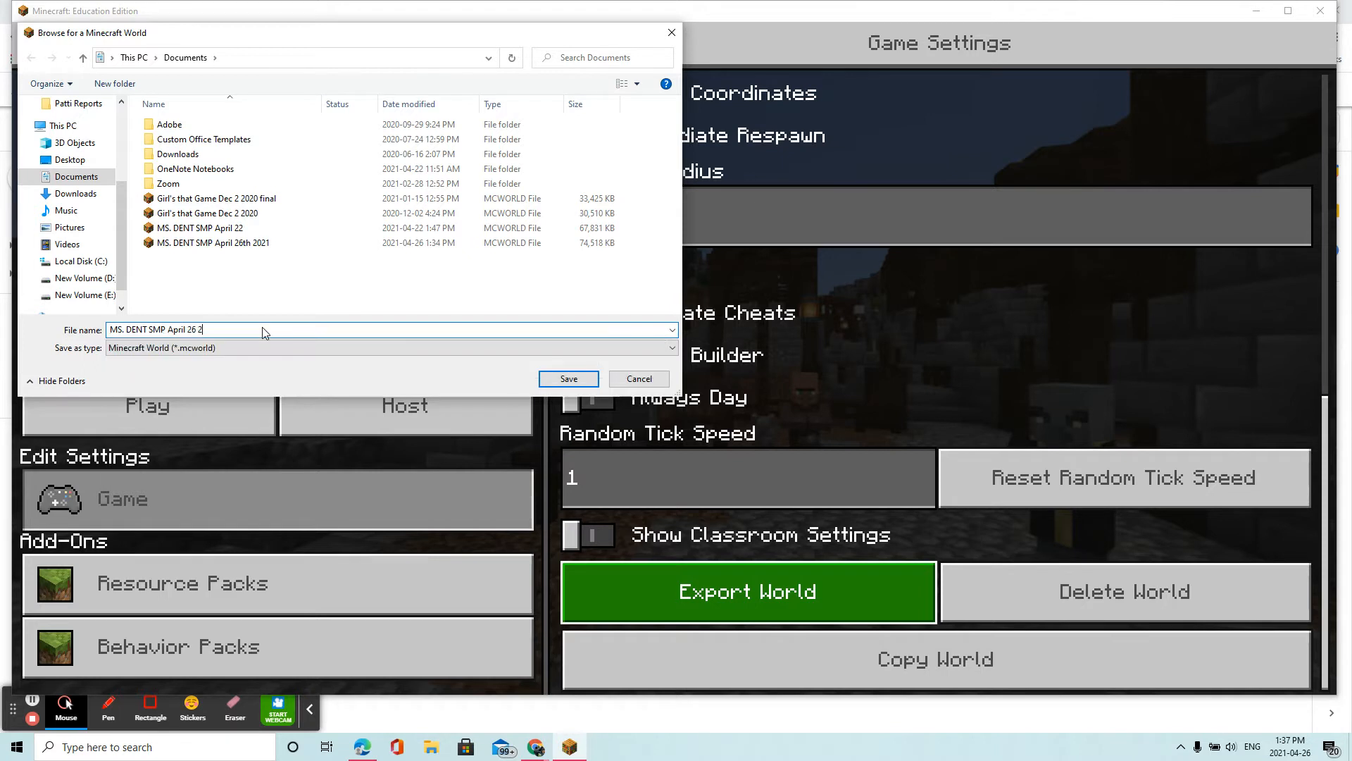
{"action": "type", "text": "021"}
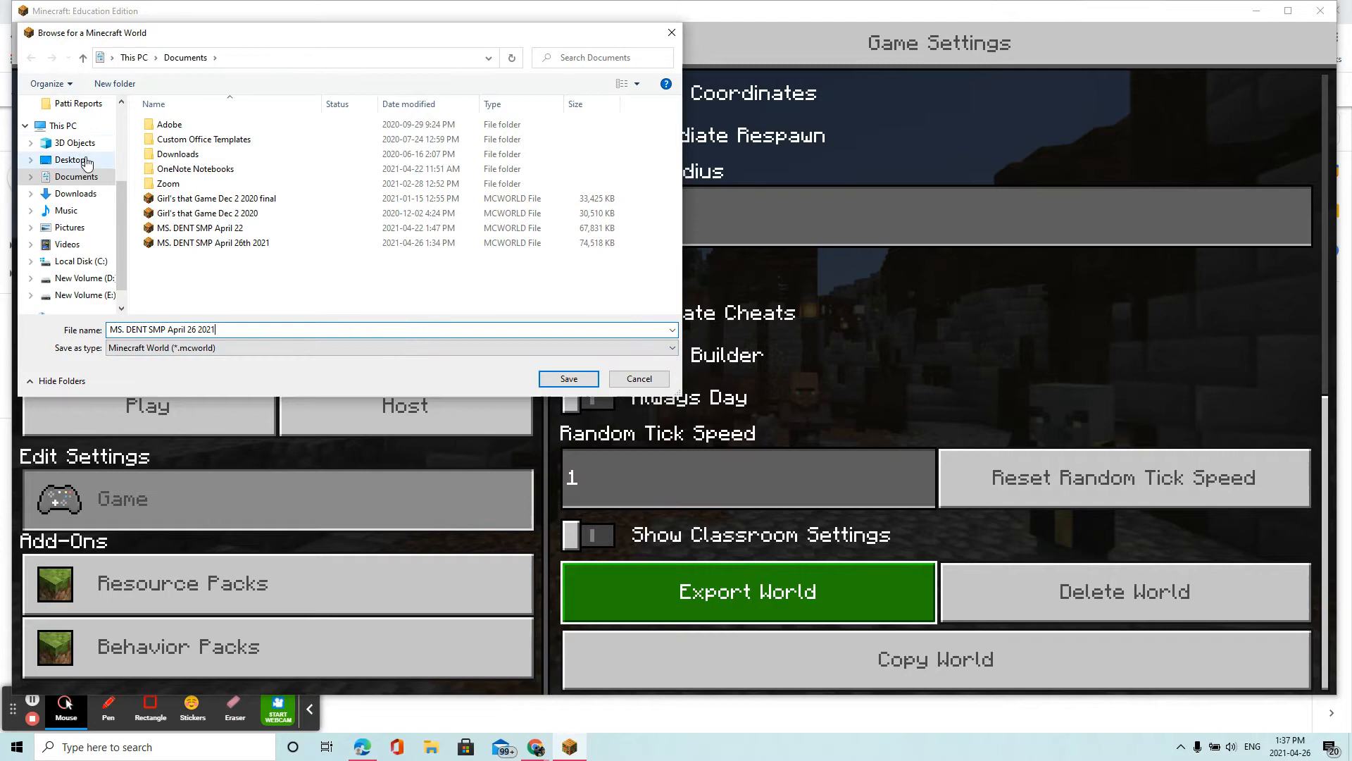
{"action": "left_click", "coordinate": [69, 159]}
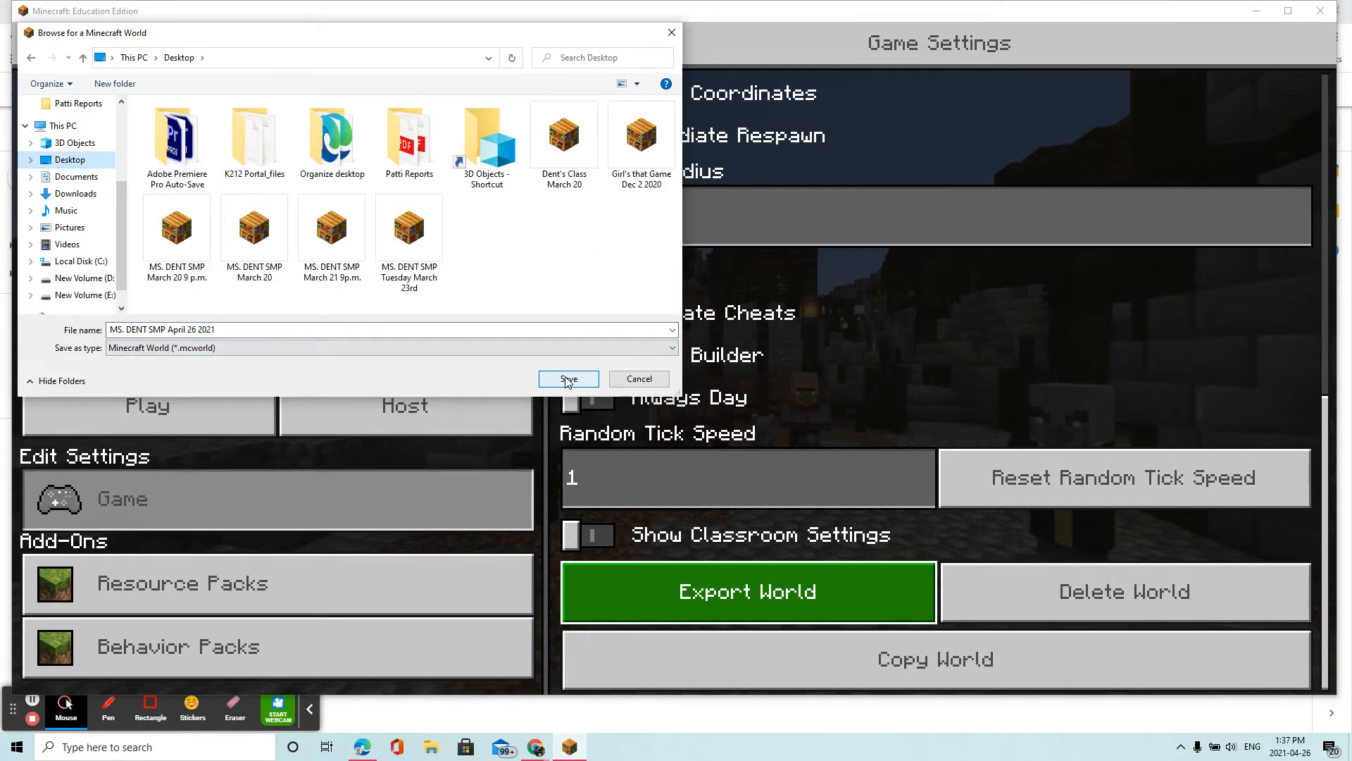
{"action": "left_click", "coordinate": [567, 379]}
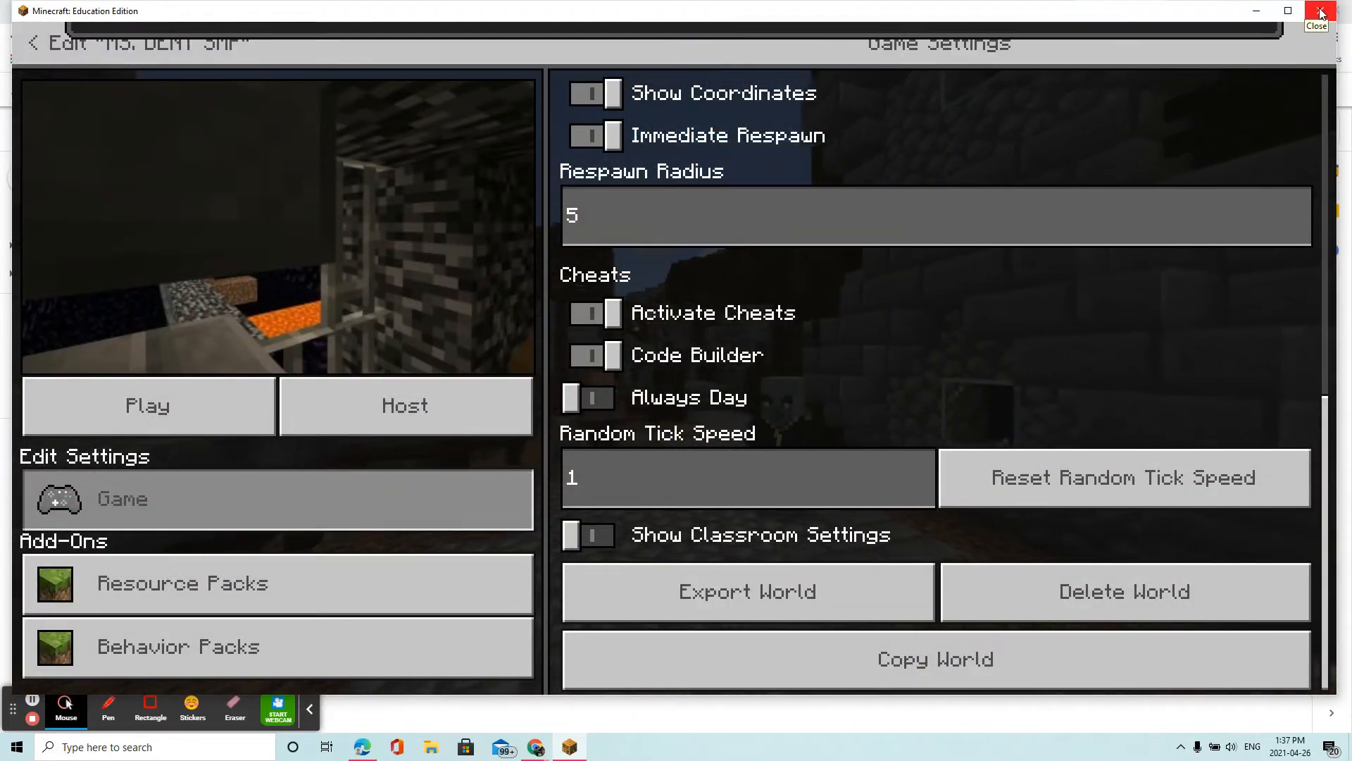
Step: Close the Minecraft: Education Edition window, revealing the Drive !!Minecraft folder in the browser
{"action": "left_click", "coordinate": [1319, 11]}
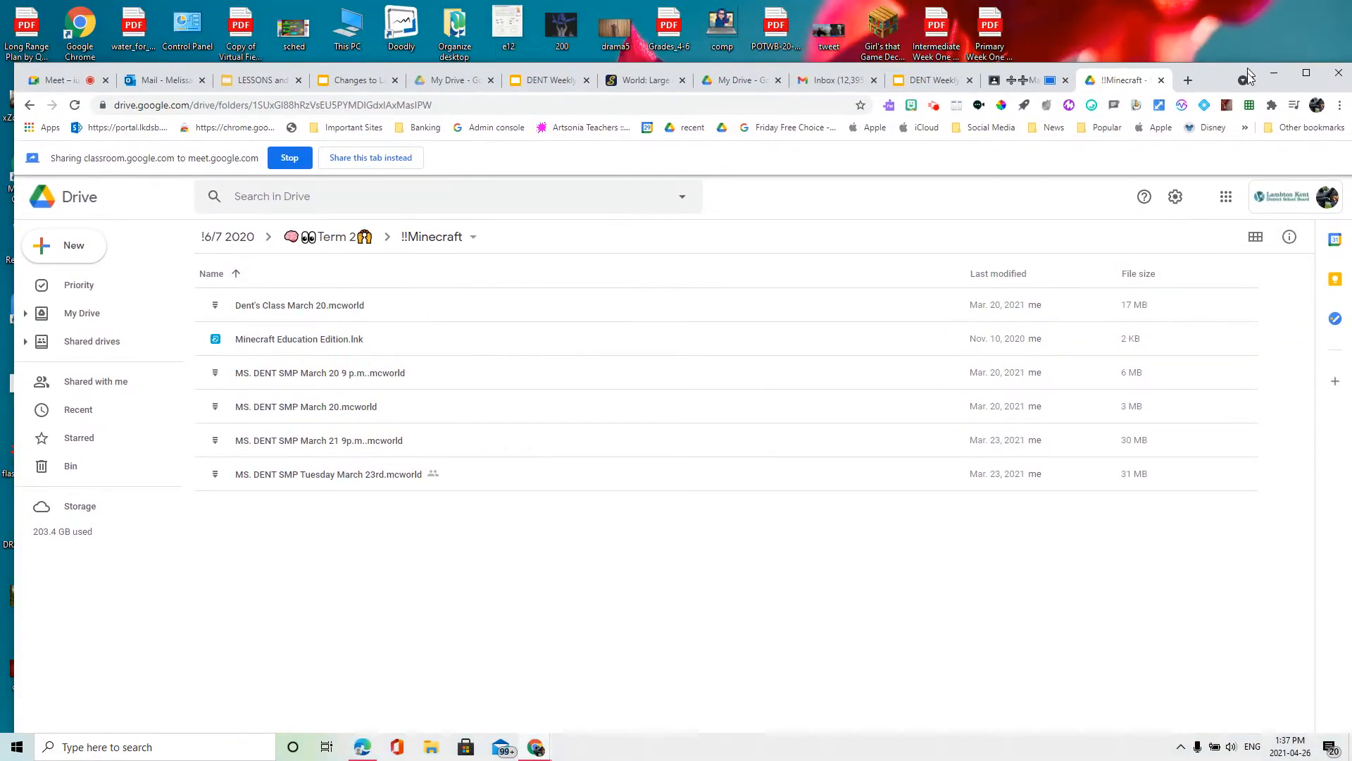
Step: Drag 'MS. DENT SMP April 26 2021.mcworld' from the desktop into the !!Minecraft Drive folder, then restore Chrome full size
{"action": "left_click", "coordinate": [1306, 71]}
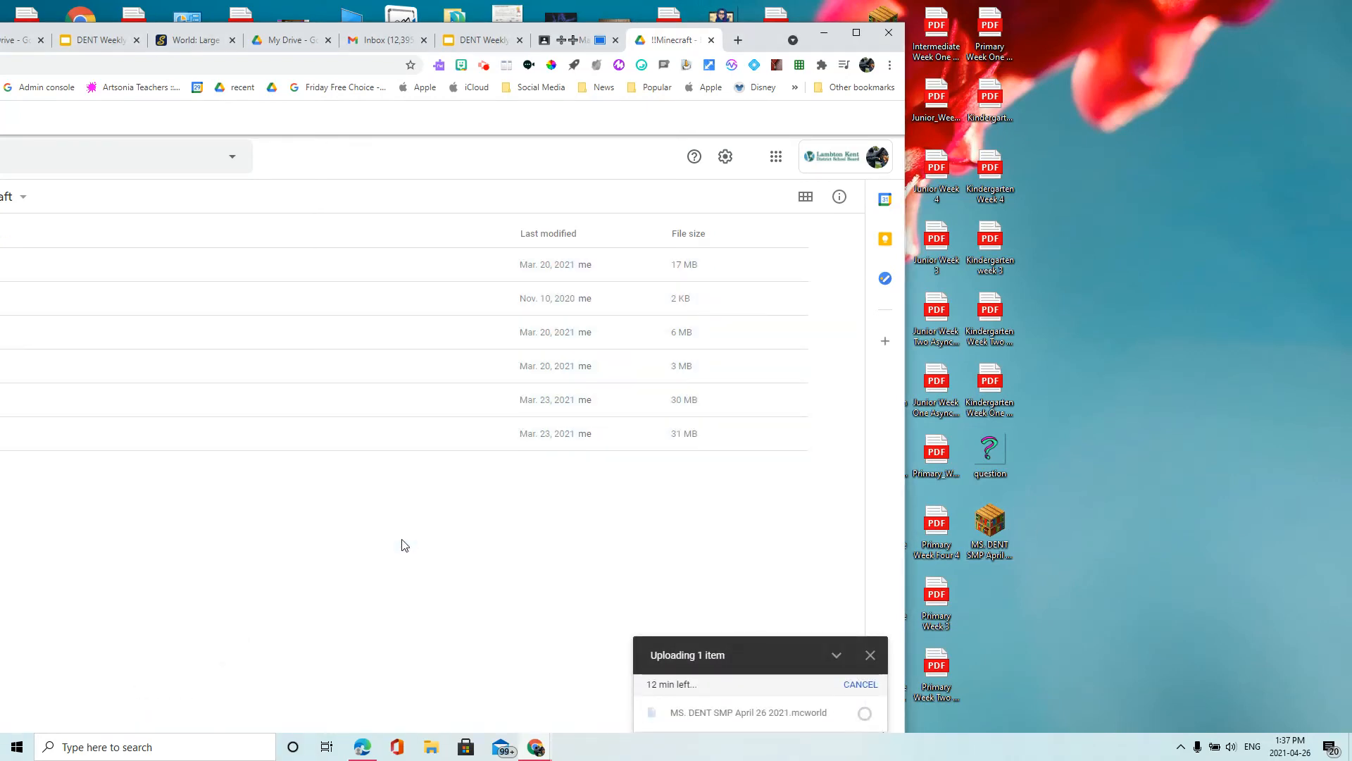
{"action": "mouse_move", "coordinate": [489, 552]}
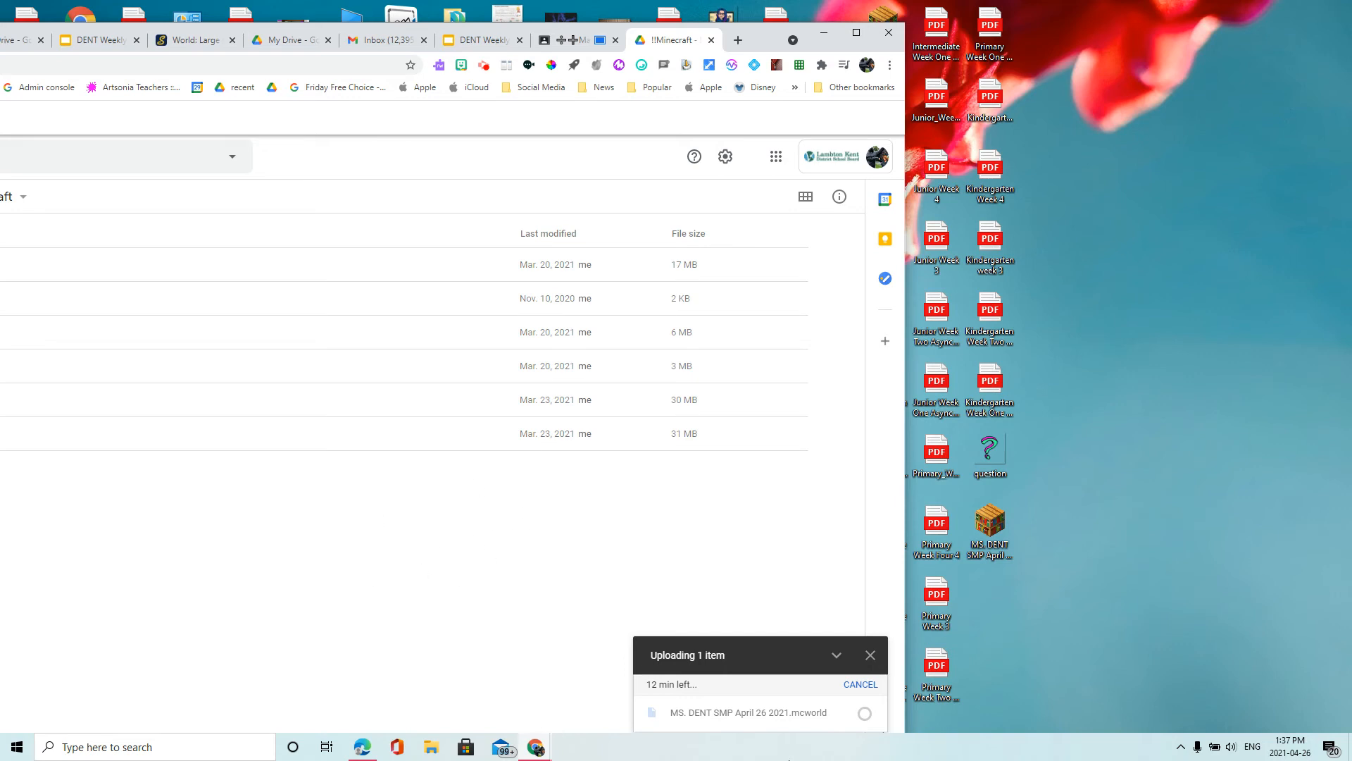
{"action": "mouse_move", "coordinate": [545, 593]}
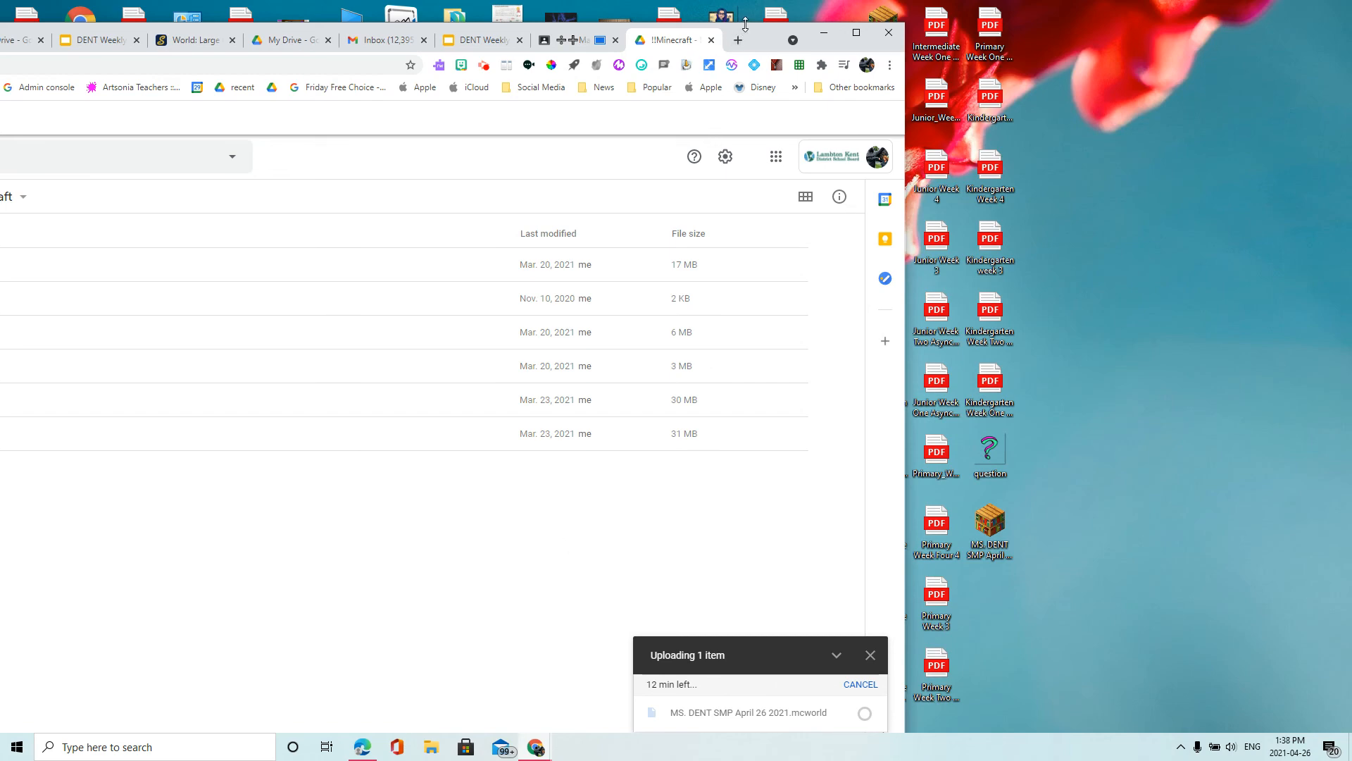
{"action": "left_click", "coordinate": [855, 32]}
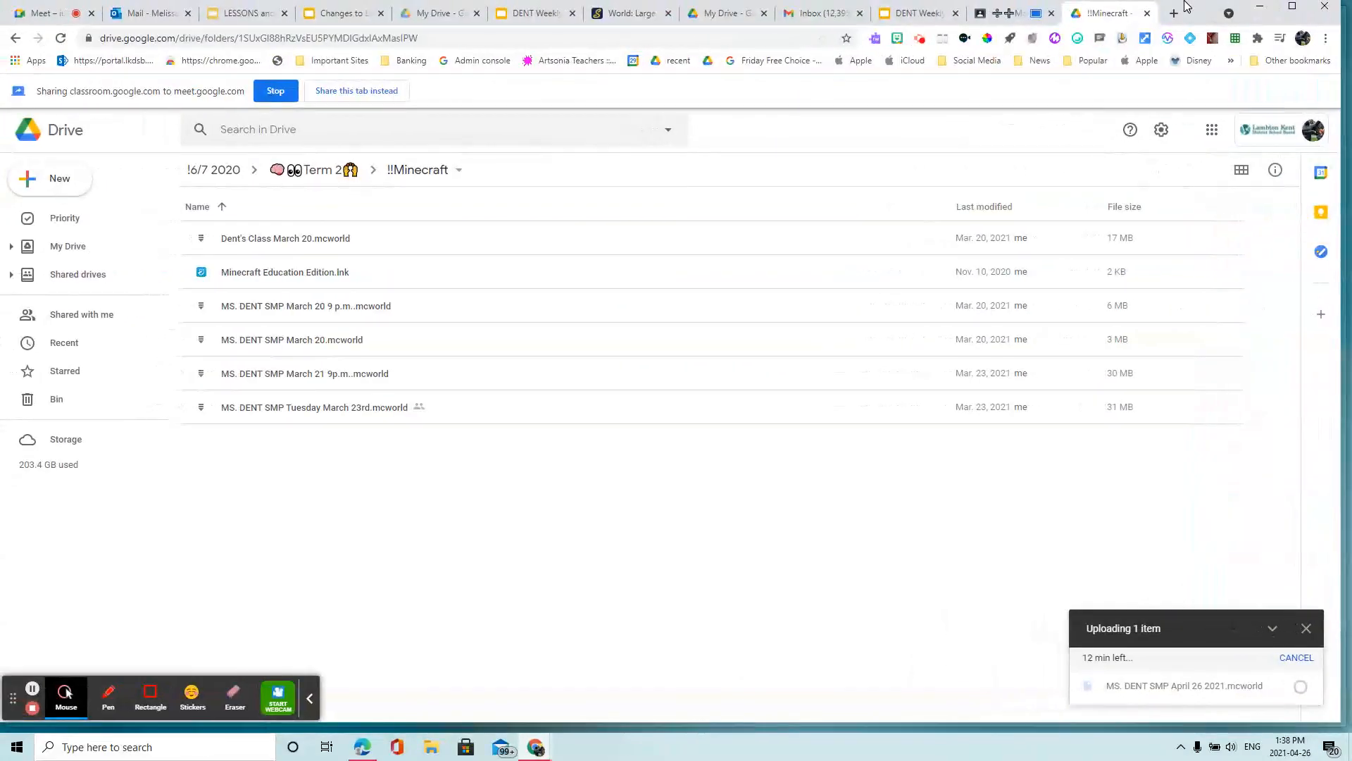